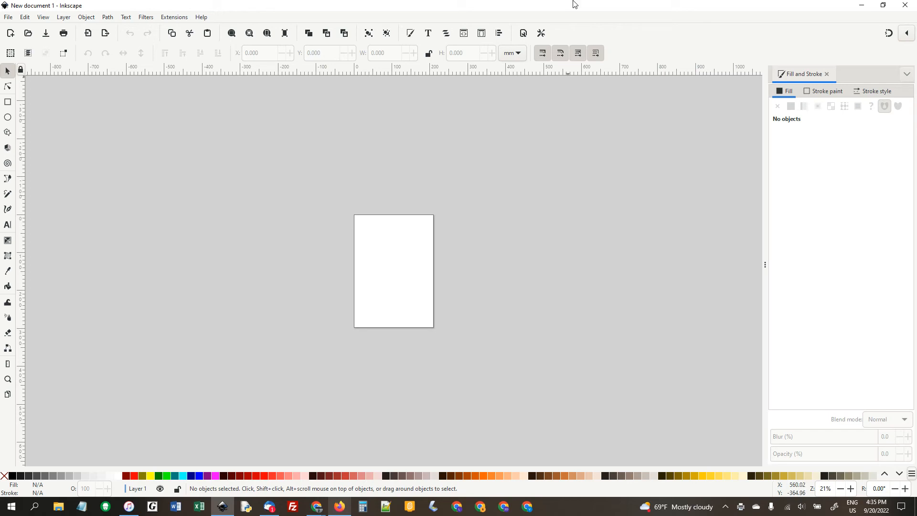
{"action": "mouse_move", "coordinate": [385, 86]}
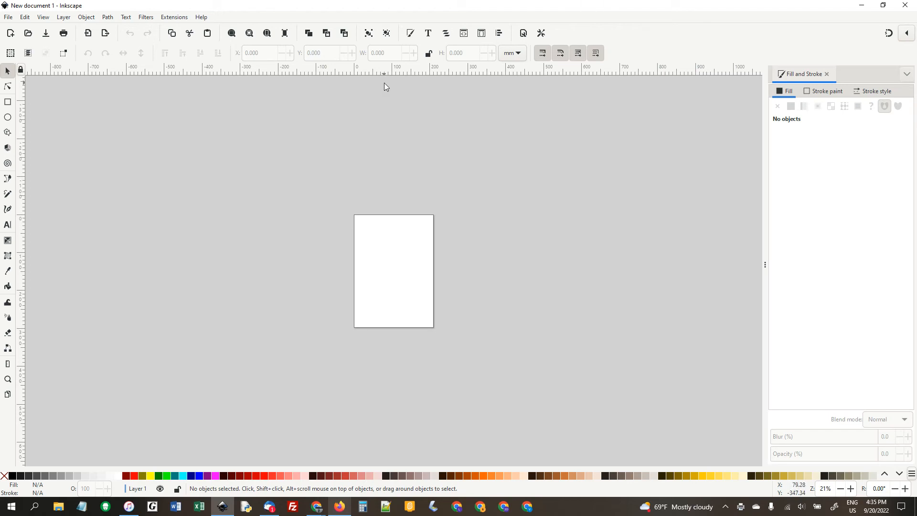
{"action": "mouse_move", "coordinate": [259, 90]}
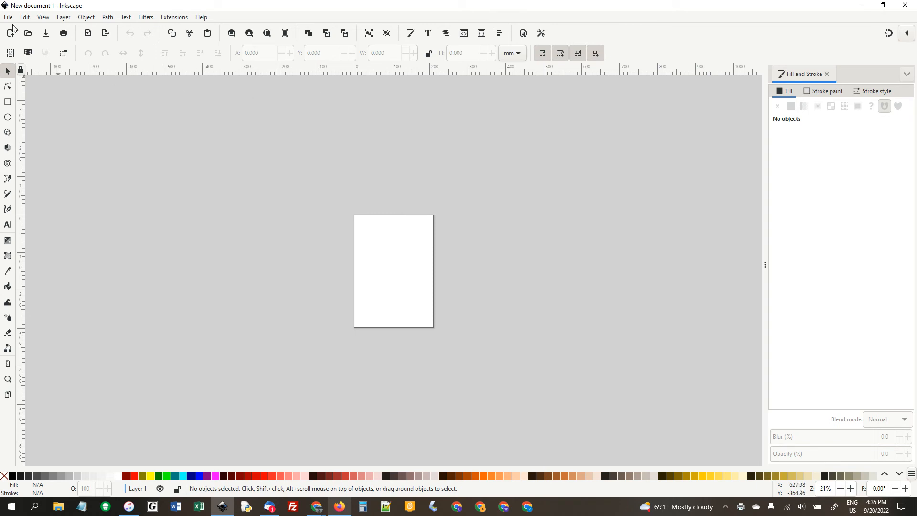
Set the page size to 17 by 8 inches in Document Properties
{"action": "left_click", "coordinate": [8, 16]}
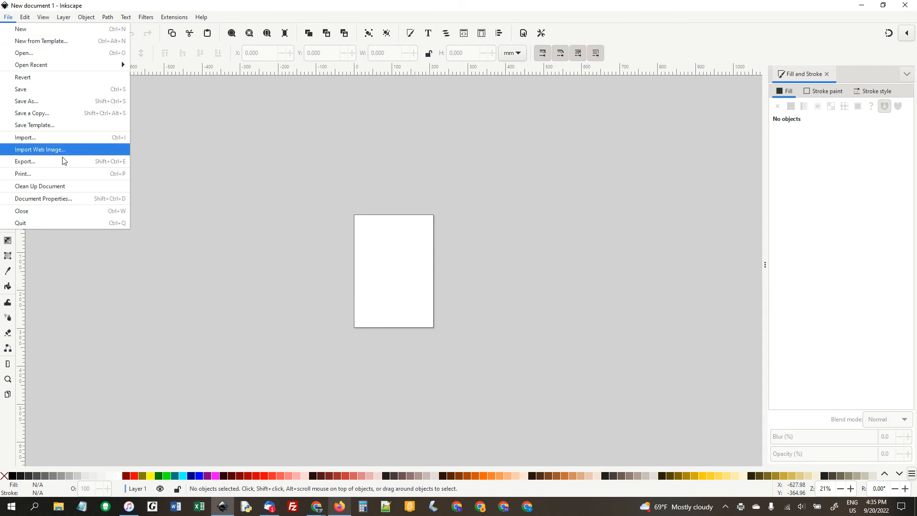
{"action": "left_click", "coordinate": [42, 198]}
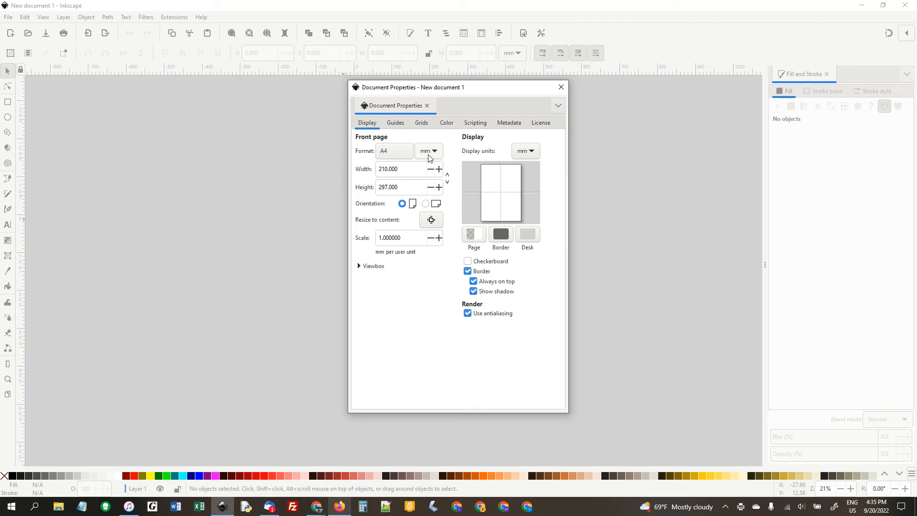
{"action": "left_click", "coordinate": [436, 150]}
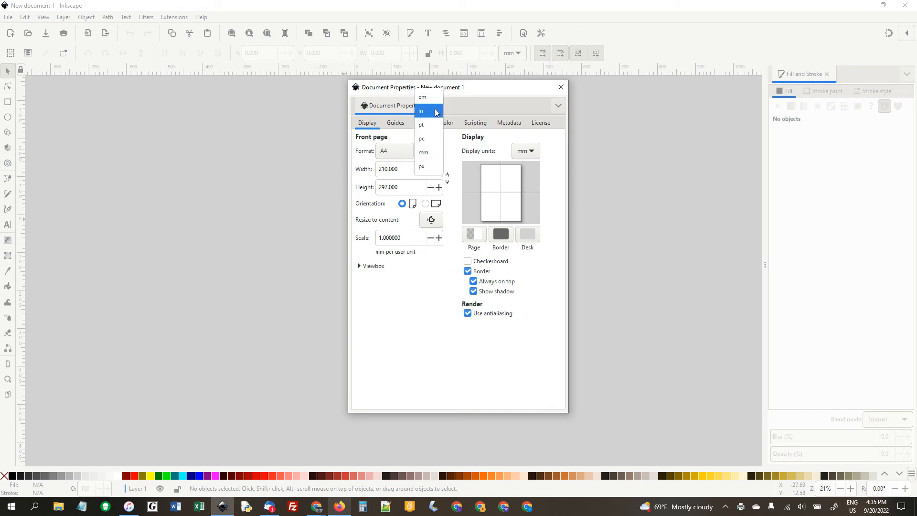
{"action": "left_click", "coordinate": [421, 111]}
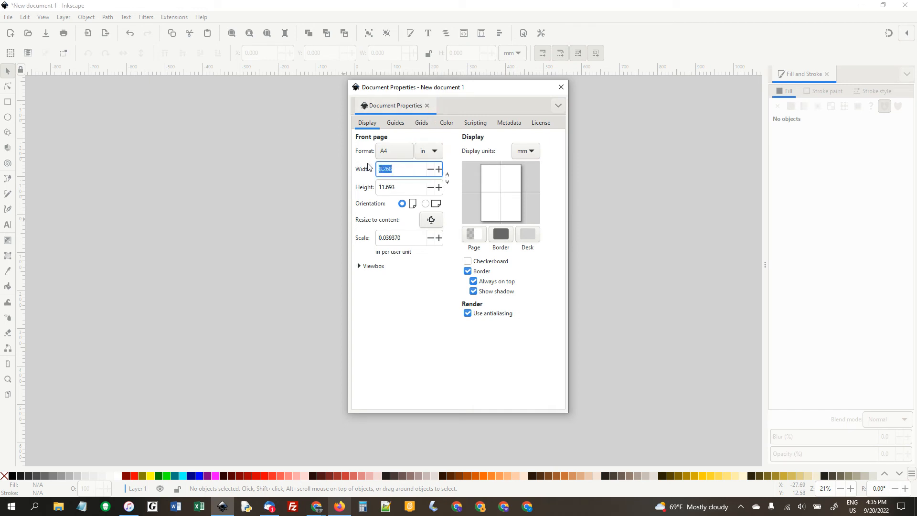
{"action": "type", "text": "17.000"}
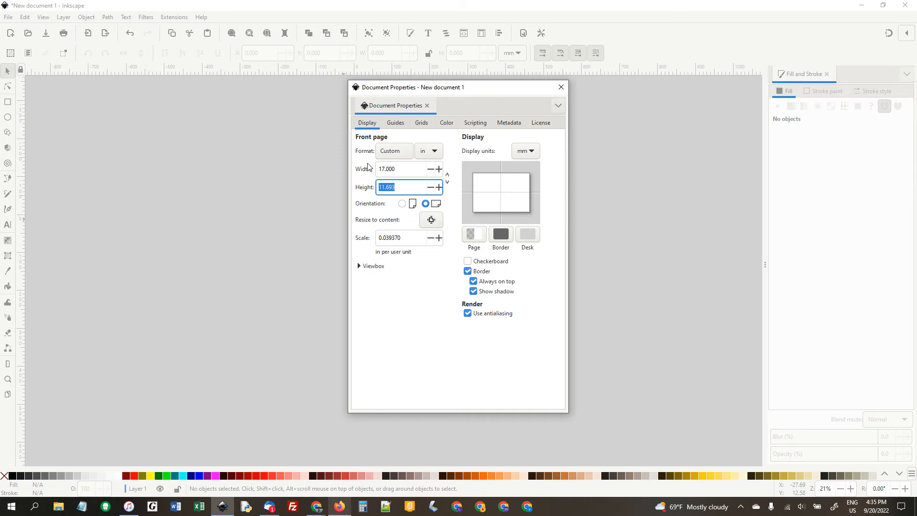
{"action": "type", "text": "8.000"}
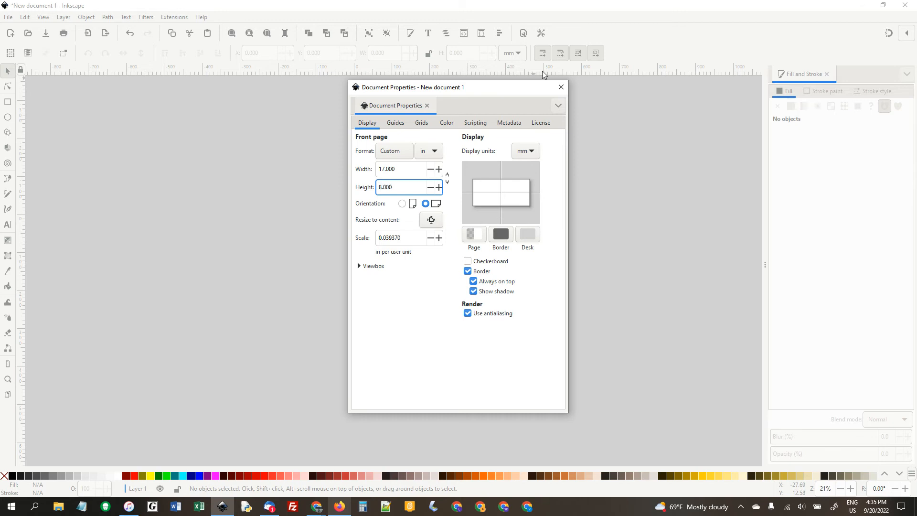
{"action": "left_click", "coordinate": [559, 87]}
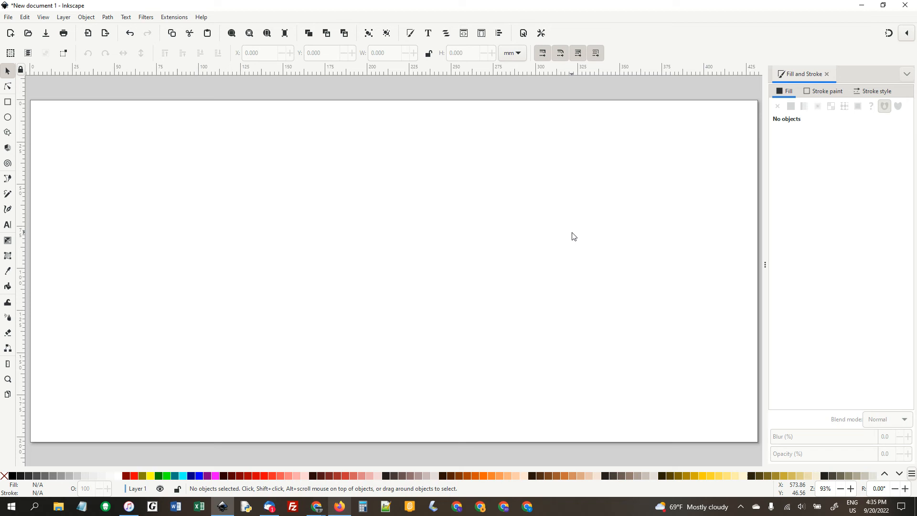
{"action": "mouse_move", "coordinate": [15, 229]}
{"action": "type", "text": "Mr. Hays"}
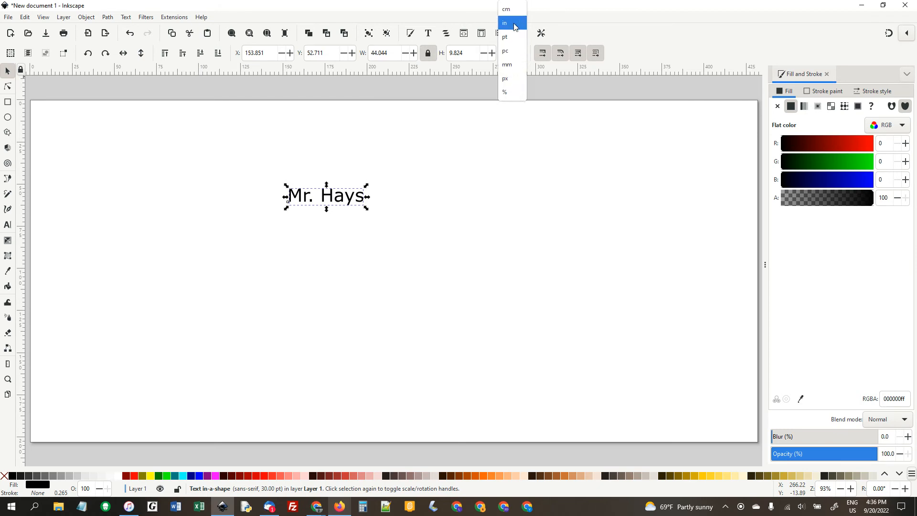
Switch the toolbar units to inches to size the 'Mr. Hays' text
{"action": "left_click", "coordinate": [504, 23]}
{"action": "type", "text": "5.000"}
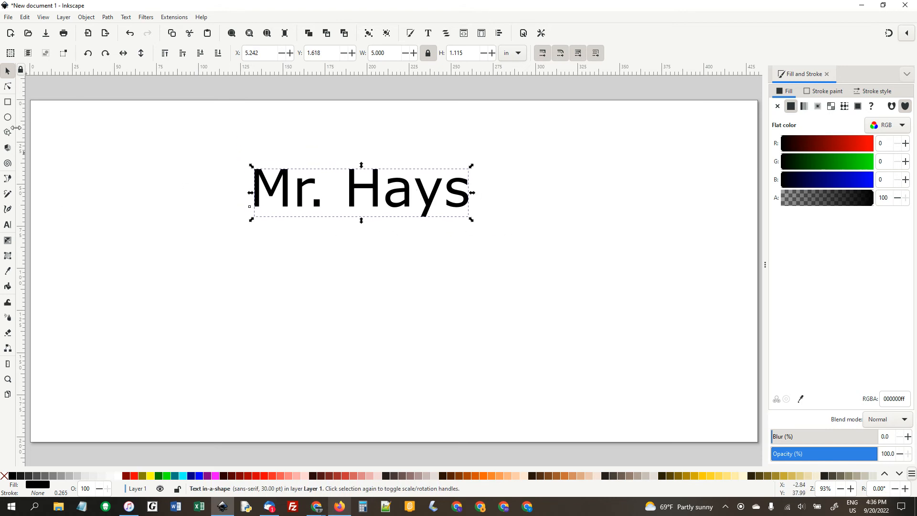
Draw a circle below the 'Mr. Hays' text and adjust its style
{"action": "left_click_drag", "start_coordinate": [321, 240], "coordinate": [441, 360]}
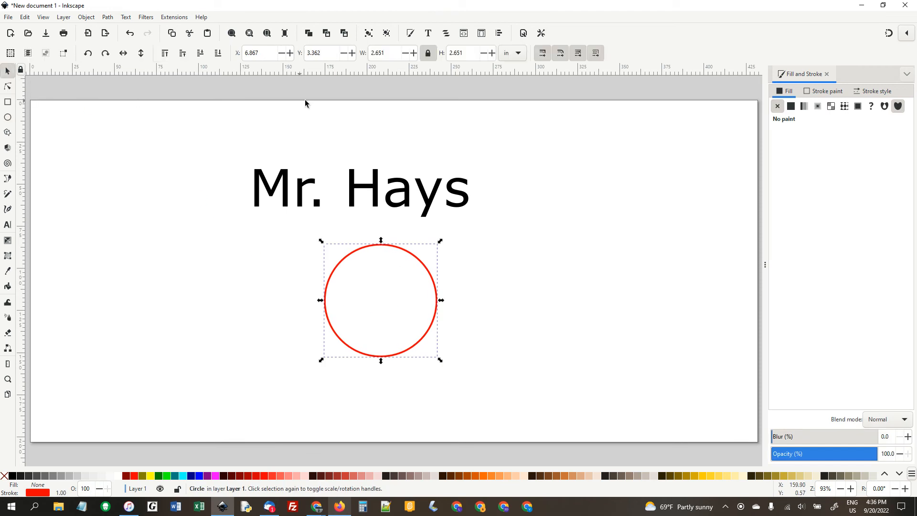
{"action": "left_click", "coordinate": [385, 53]}
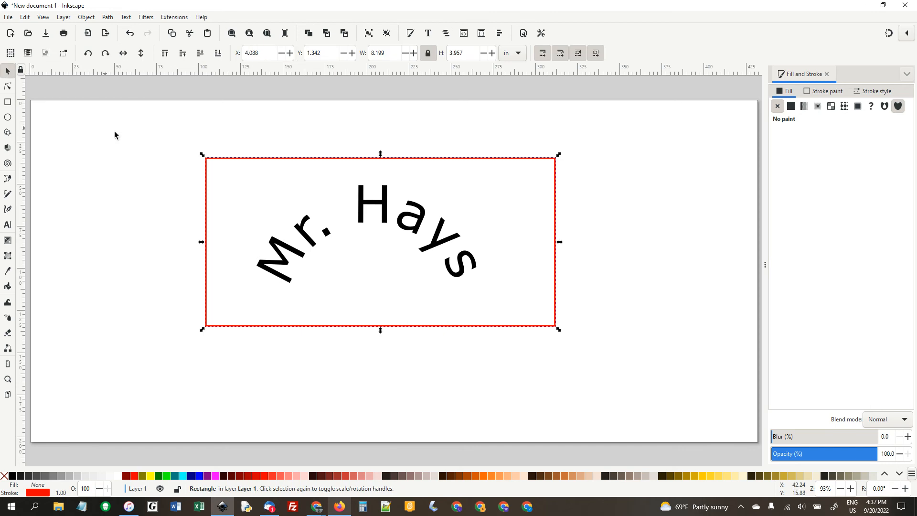
Select the text with the rectangle and center it vertically using Align and Distribute
{"action": "left_click", "coordinate": [86, 17]}
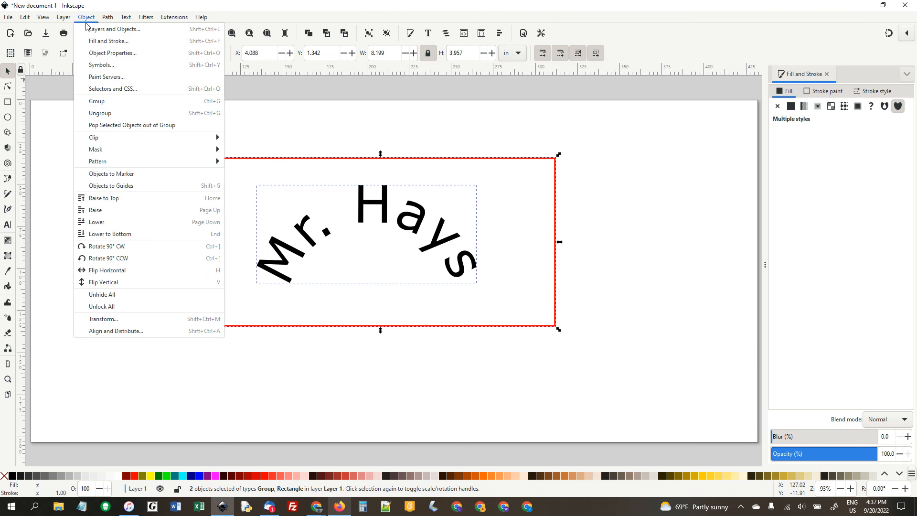
{"action": "left_click", "coordinate": [115, 330]}
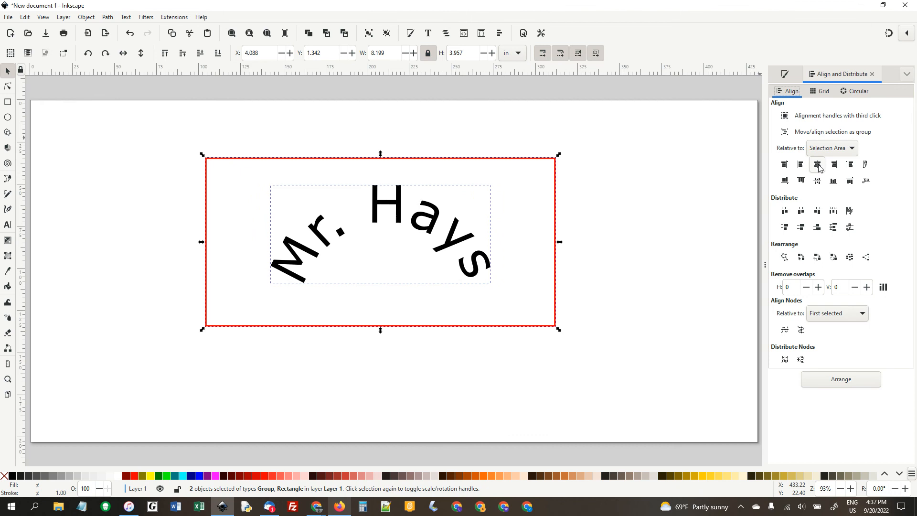
{"action": "left_click", "coordinate": [817, 164]}
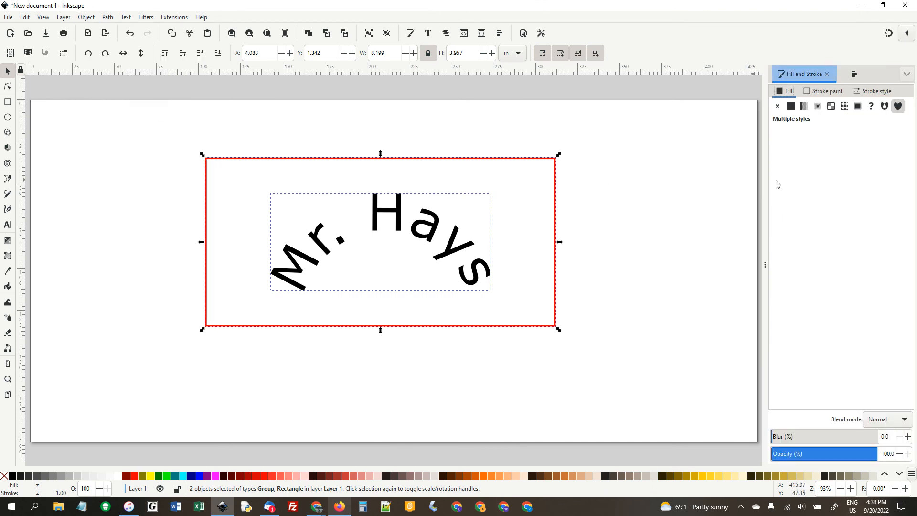
Adjust a Fill and Stroke setting for the outlines, then switch to the web browser
{"action": "left_click", "coordinate": [875, 91]}
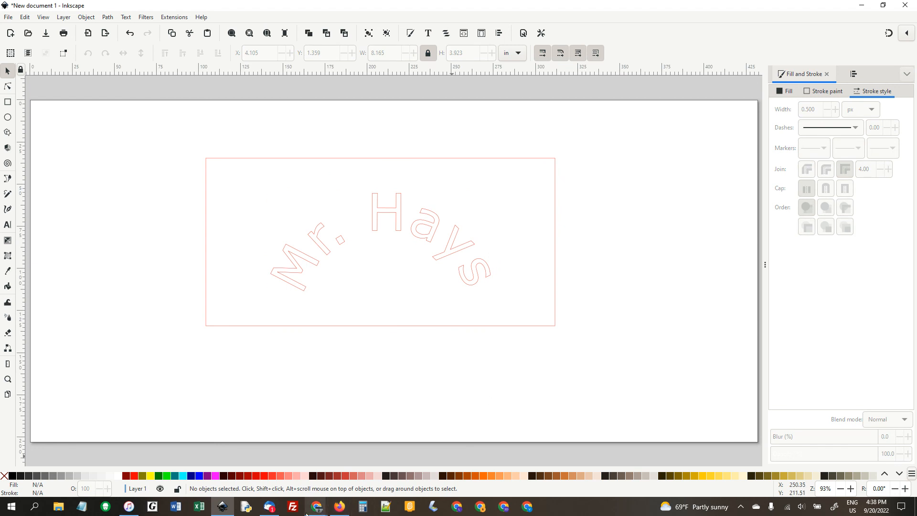
{"action": "left_click", "coordinate": [316, 506]}
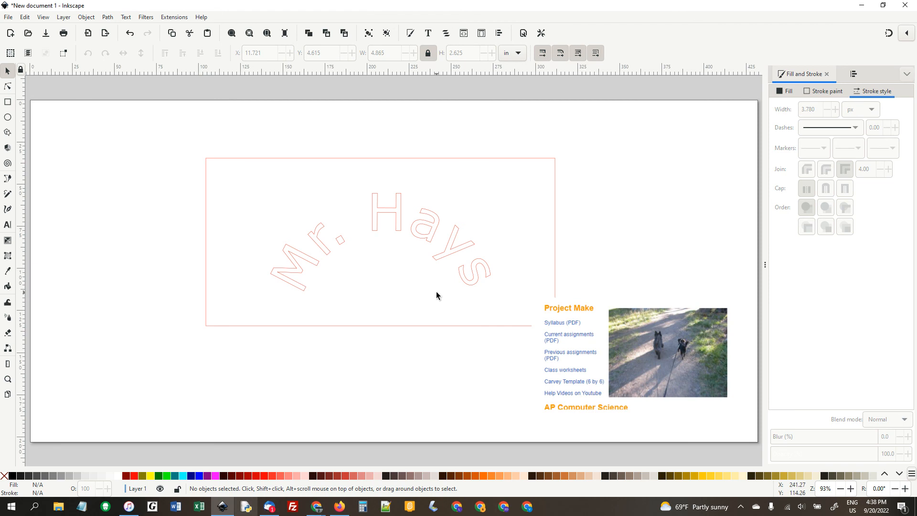
Place the Project Make screenshot on the lower right of the page
{"action": "left_click", "coordinate": [517, 53]}
{"action": "type", "text": "Mr. Hays grab bag"}
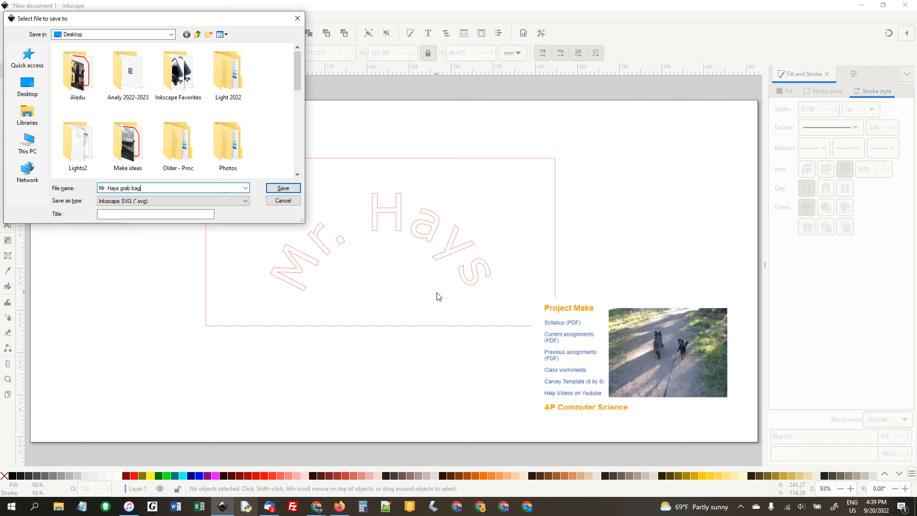
Save the drawing as Inkscape SVG named 'Mr. Hays grab bag'
{"action": "left_click", "coordinate": [282, 188]}
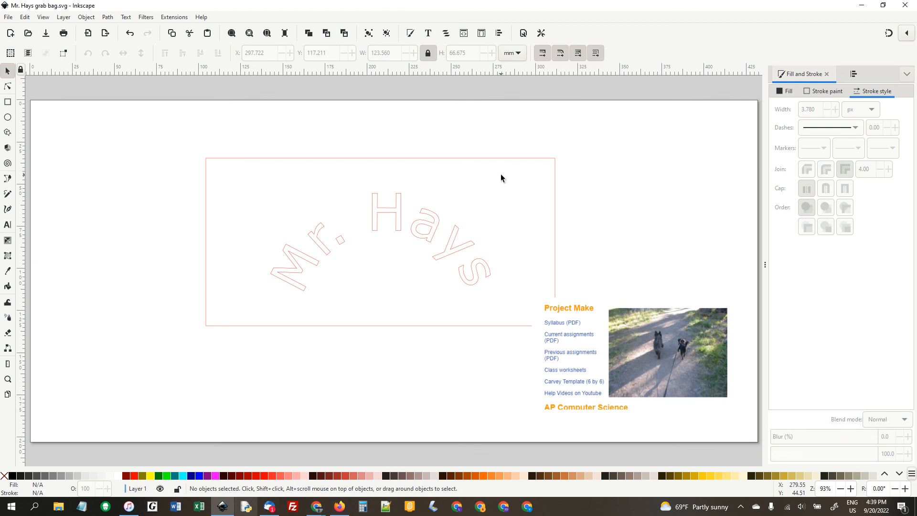